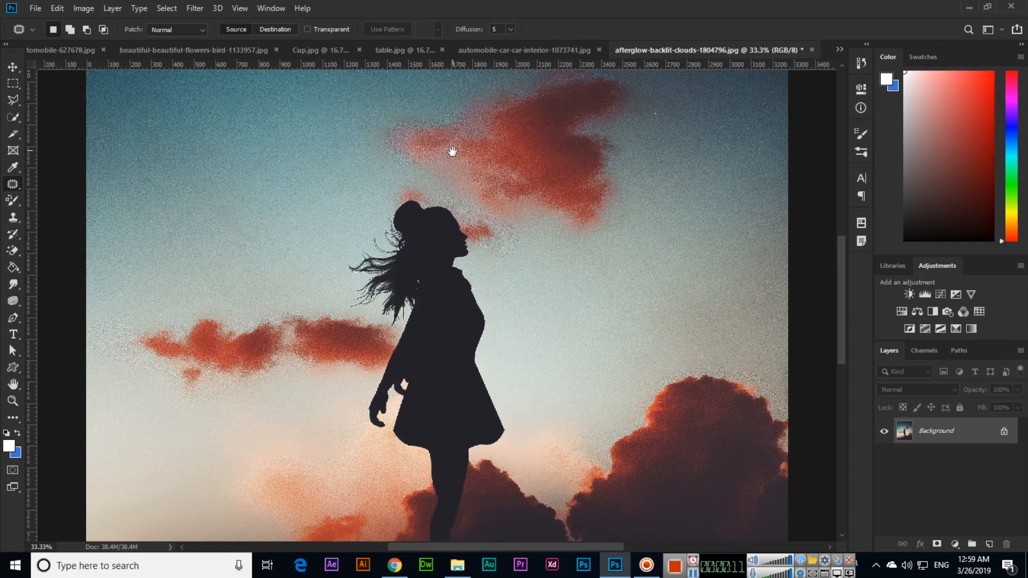
- Open the Spot Healing Brush tool flyout with the healing and content-aware retouching tools
left_click(13, 184)
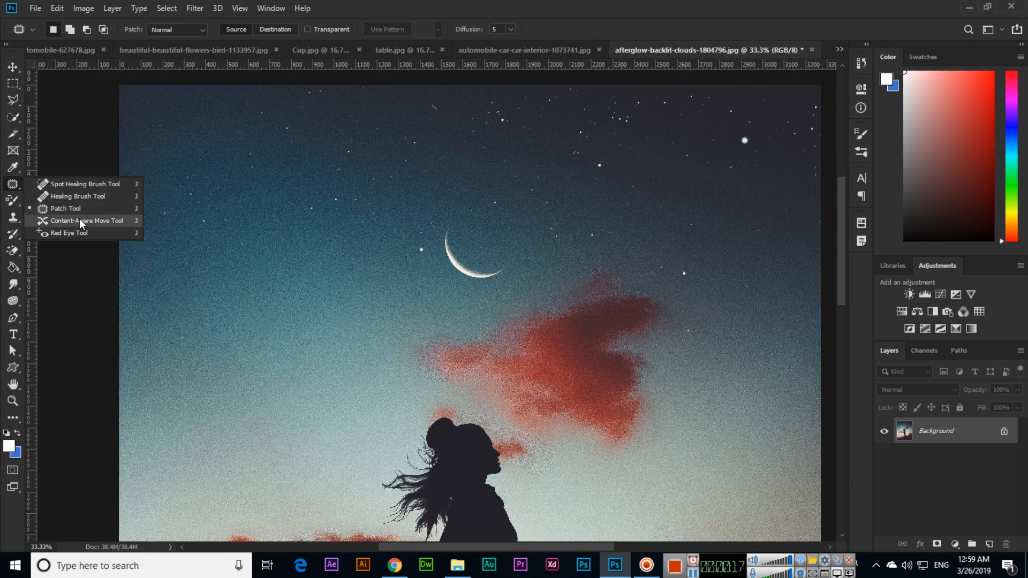
mouse_move(82, 225)
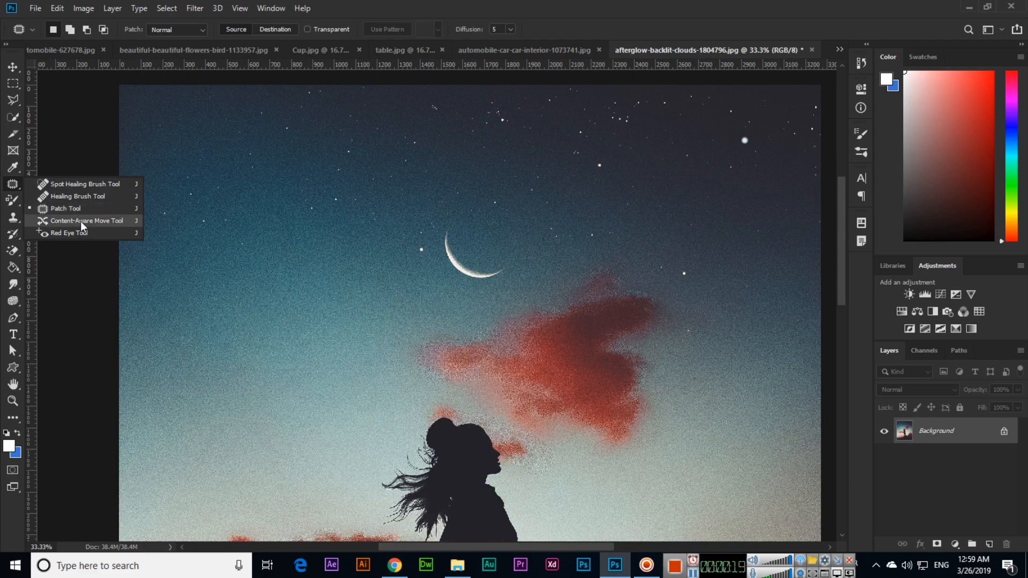
- Choose the Content-Aware Move Tool to shift the crescent moon left and fill its gap
left_click(85, 220)
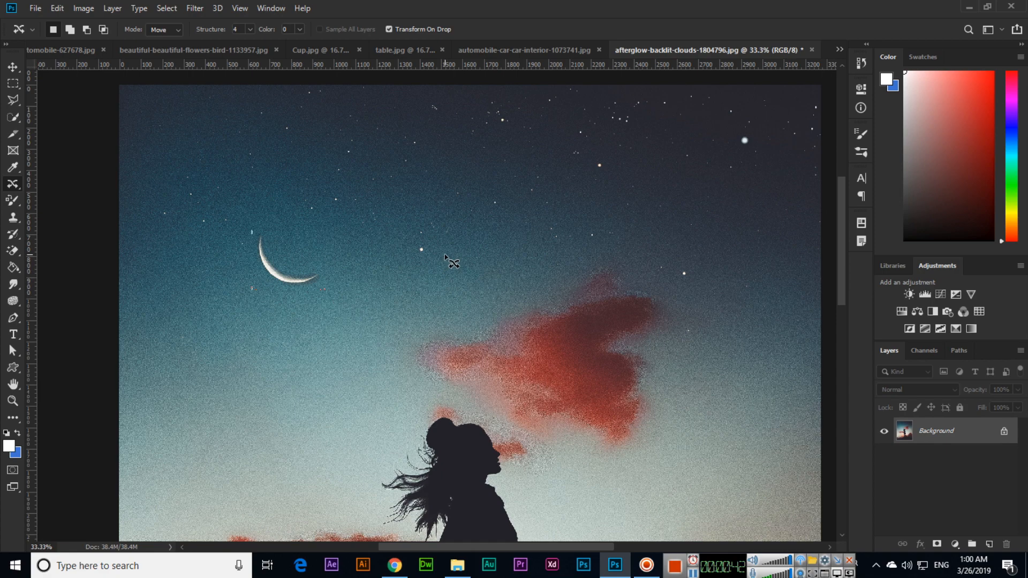
mouse_move(452, 252)
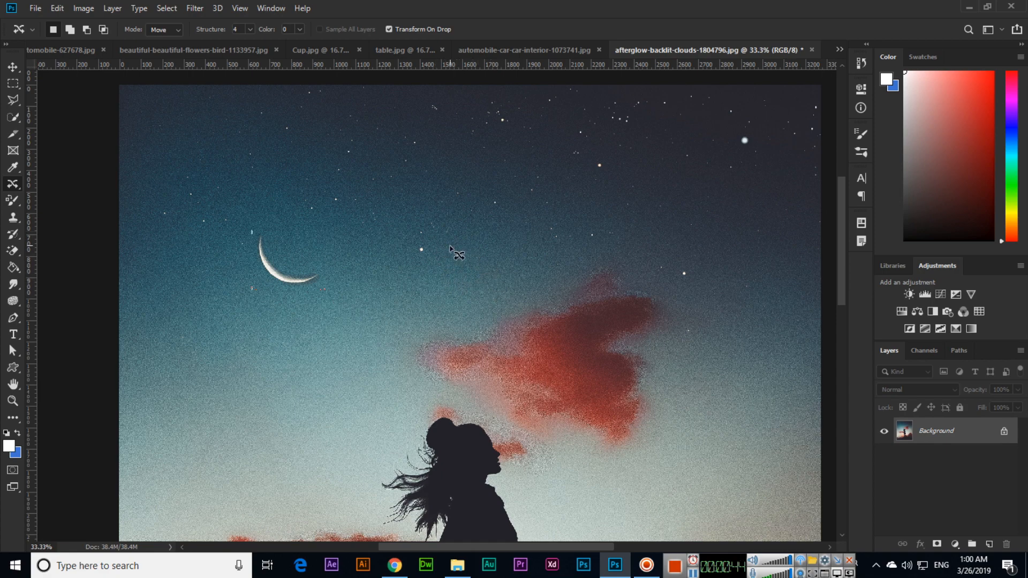
mouse_move(456, 254)
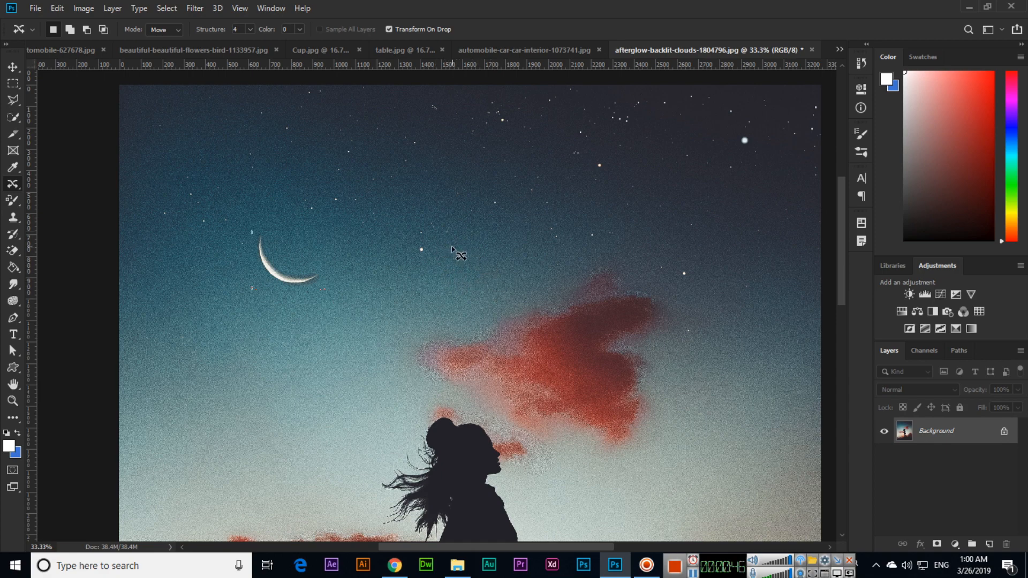